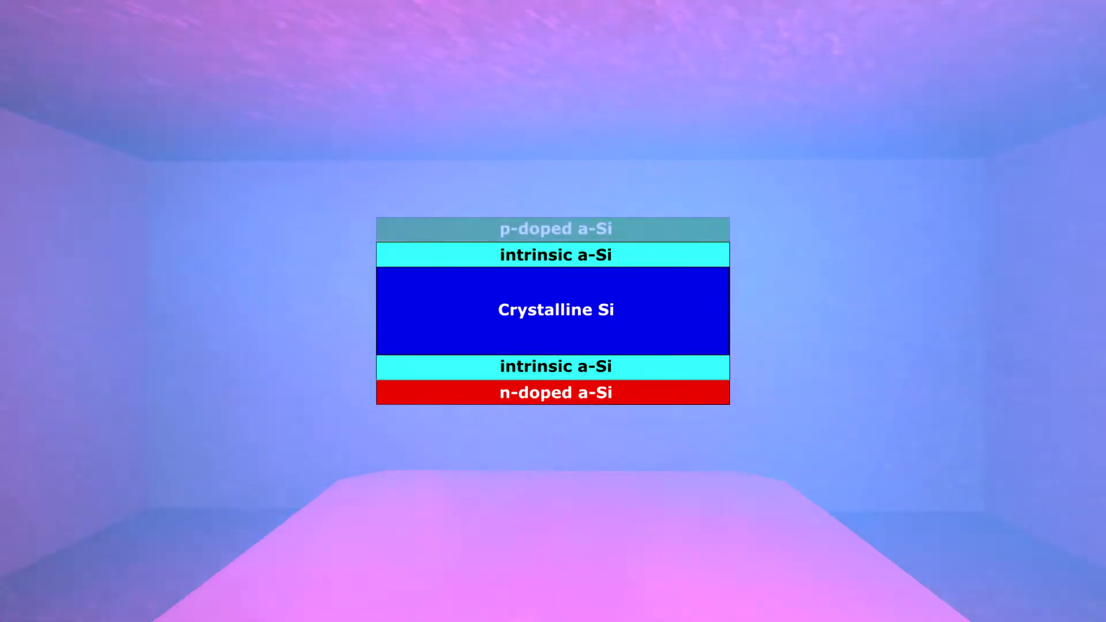
Step: Advance the animation so the green p-doped a-Si layer appears atop the stack
click(552, 228)
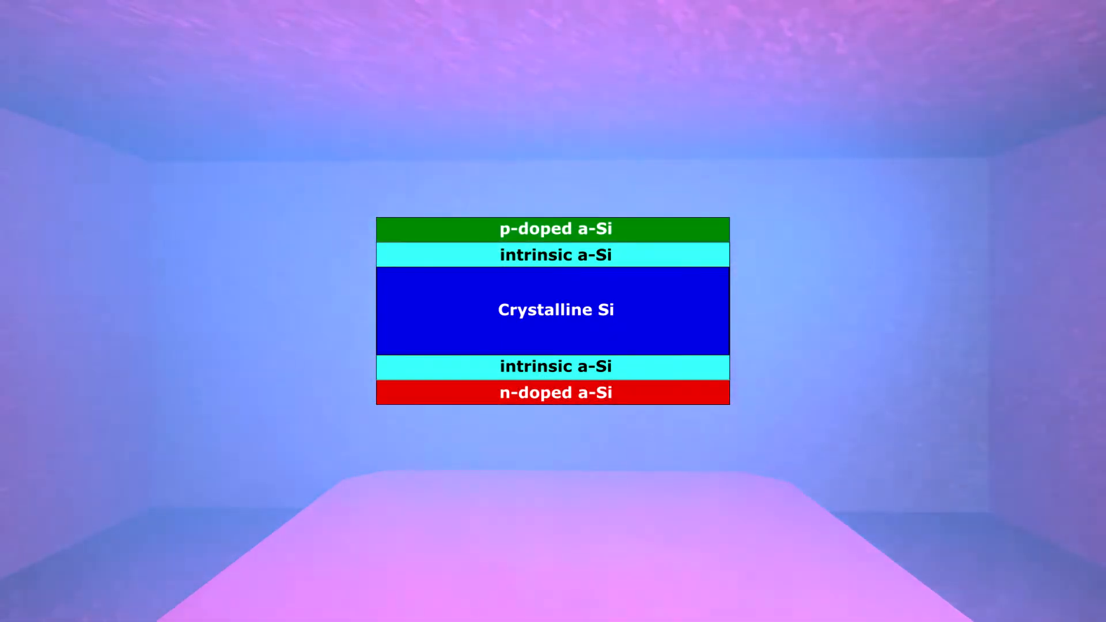